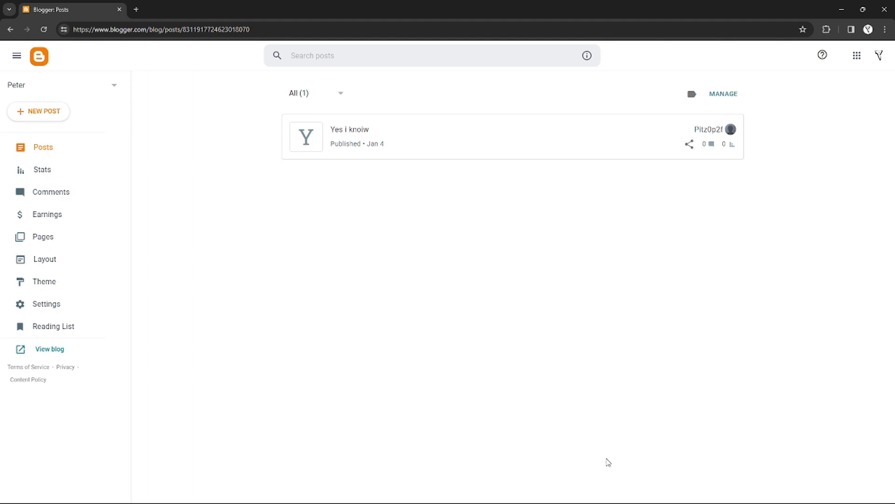
mouse_move(409, 429)
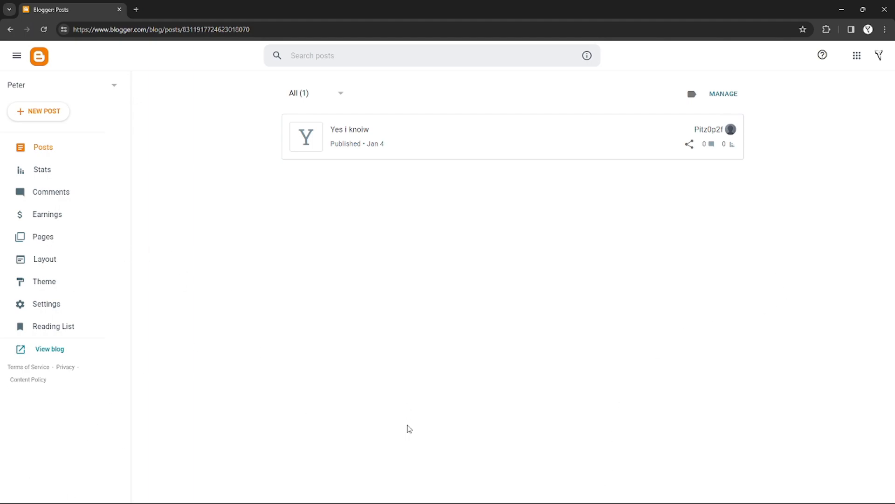
mouse_move(280, 242)
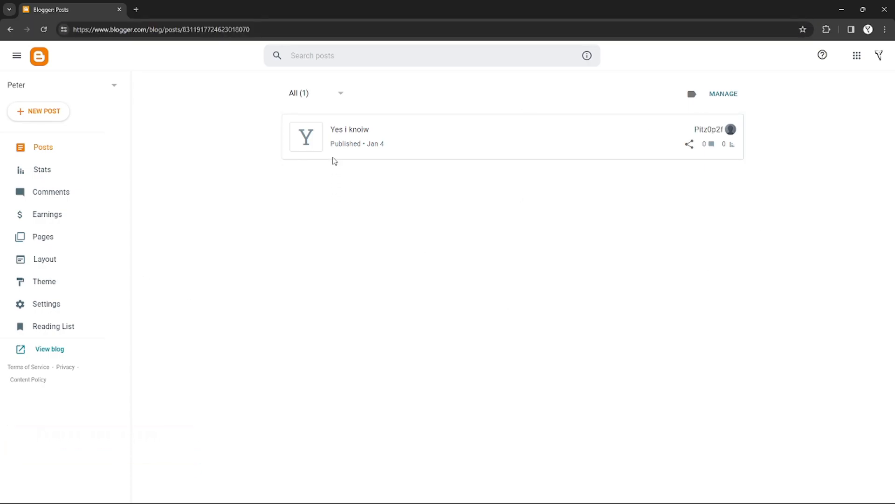
Show the Stats overview with all-time and daily views for the post "Yes i knoiw".
left_click(159, 29)
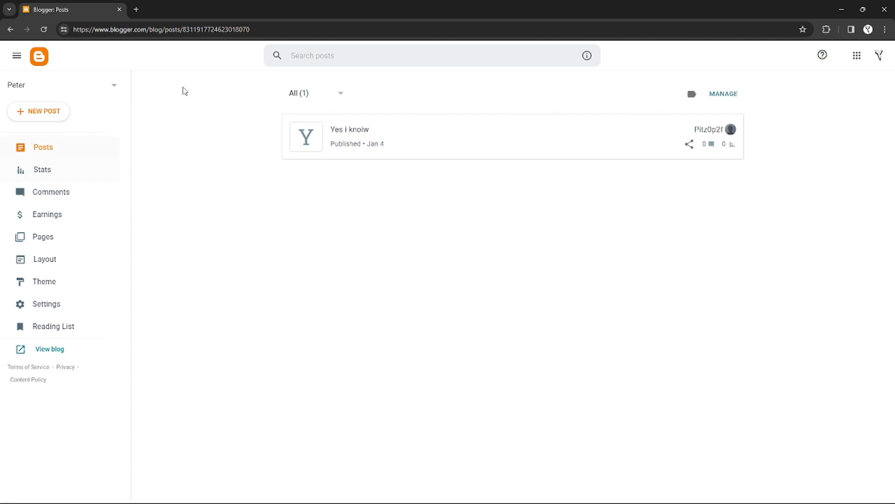
mouse_move(212, 197)
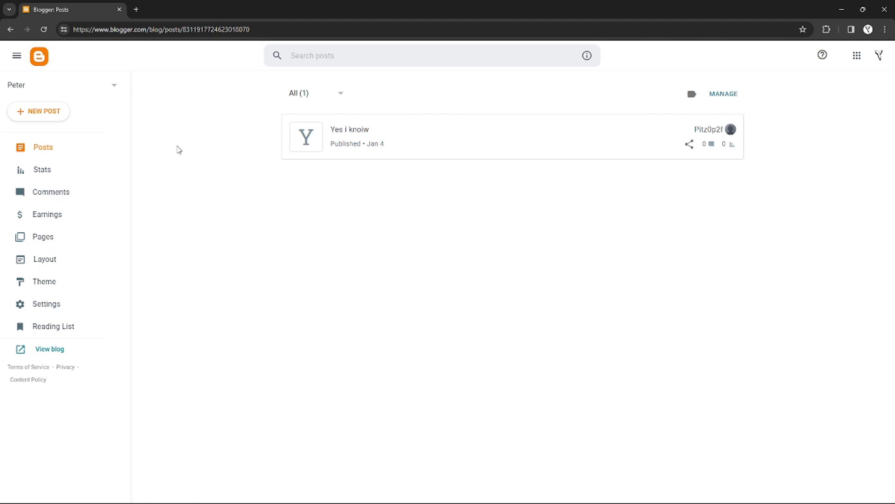
mouse_move(51, 192)
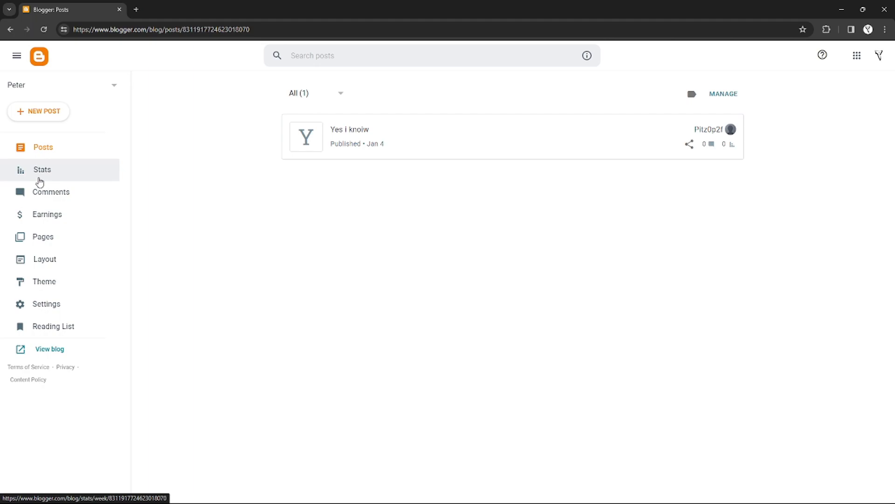
left_click(42, 170)
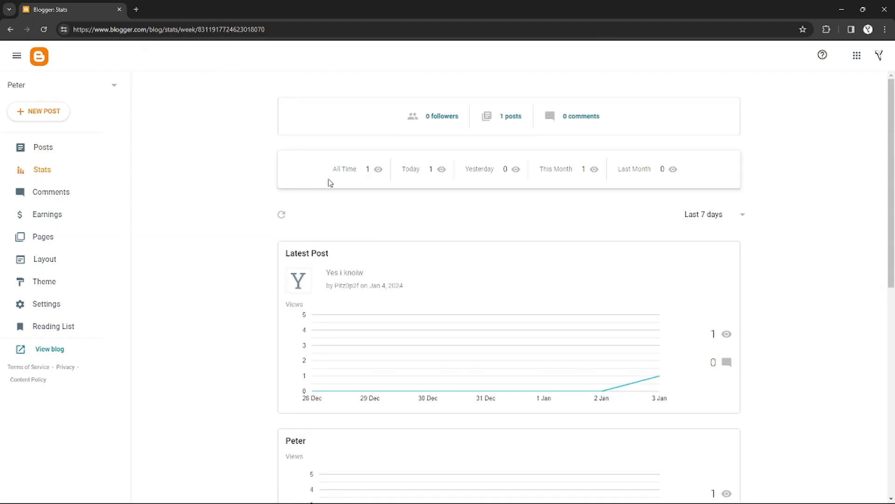
left_click(378, 169)
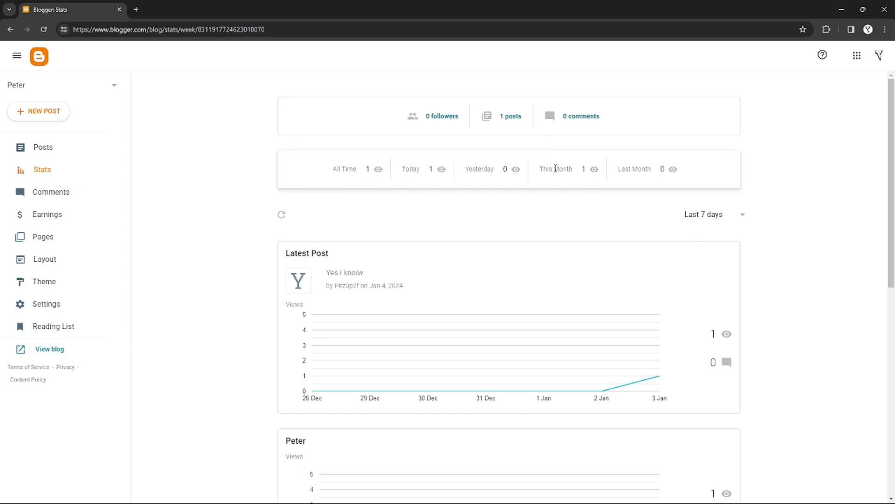
Scroll through the views chart and the Latest Post, Posts and Pages sections.
scroll("down", 3)
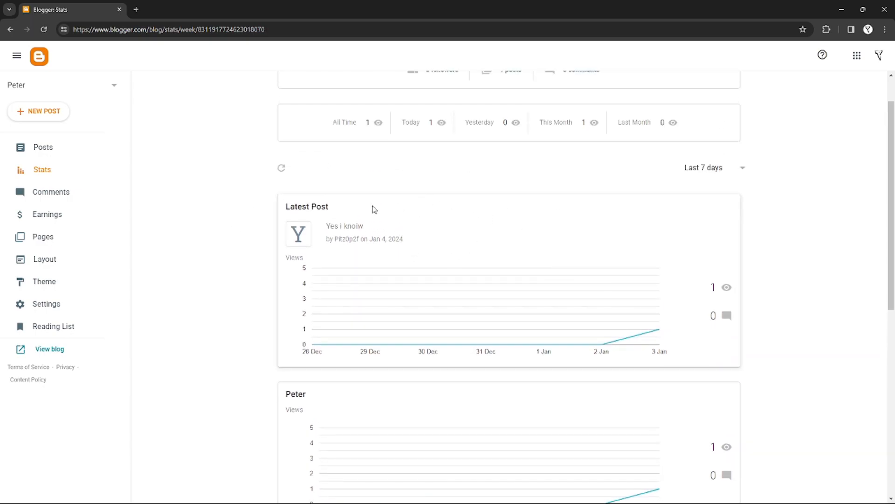
scroll("down", 3)
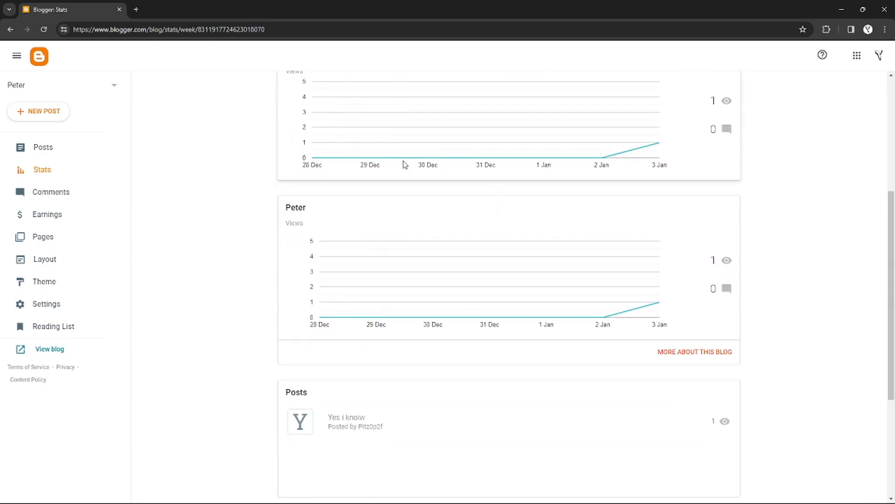
scroll("down", 3)
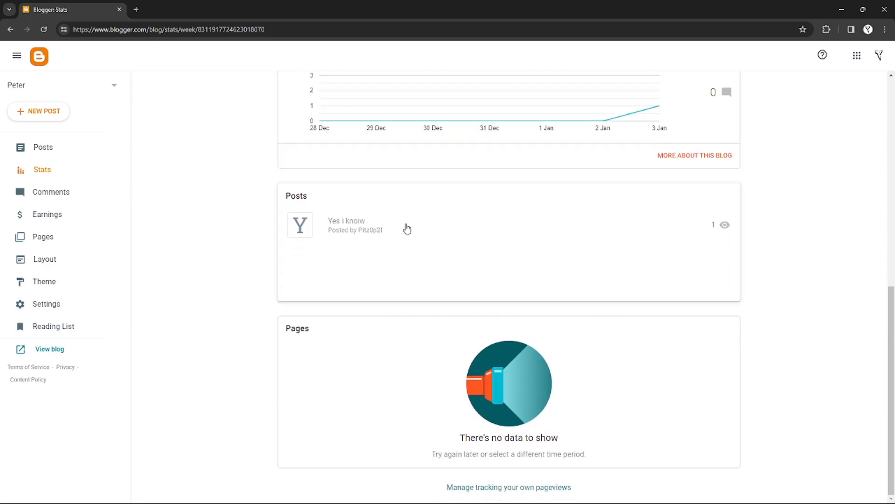
mouse_move(312, 235)
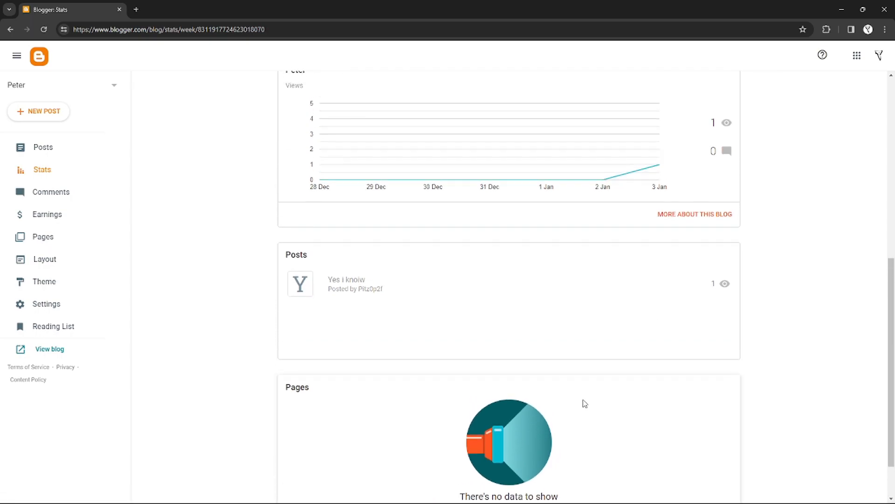
scroll("down", 3)
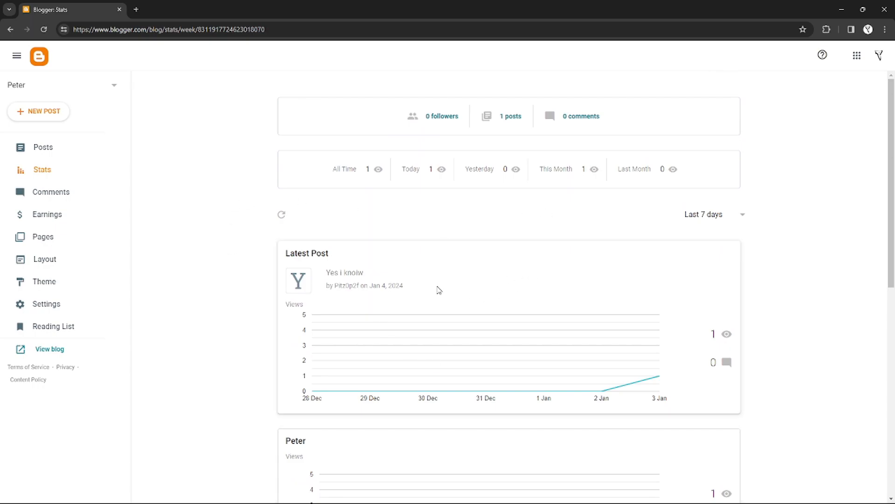
scroll("down", 3)
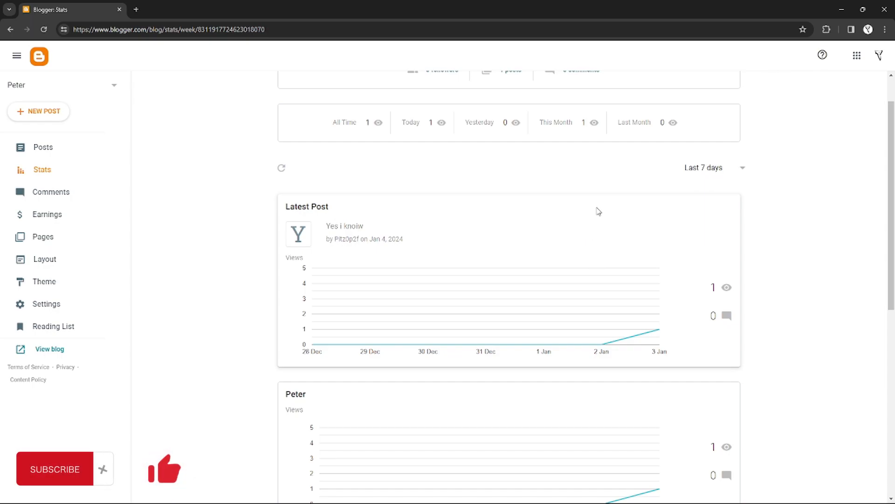
mouse_move(467, 232)
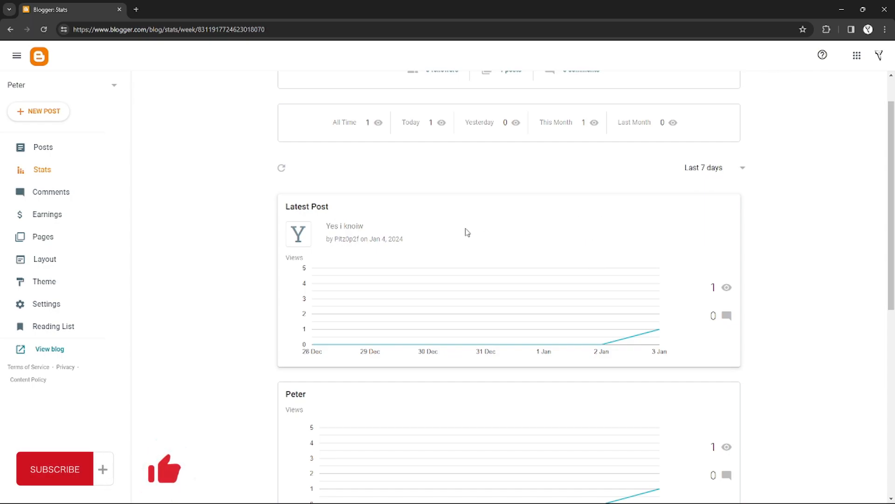